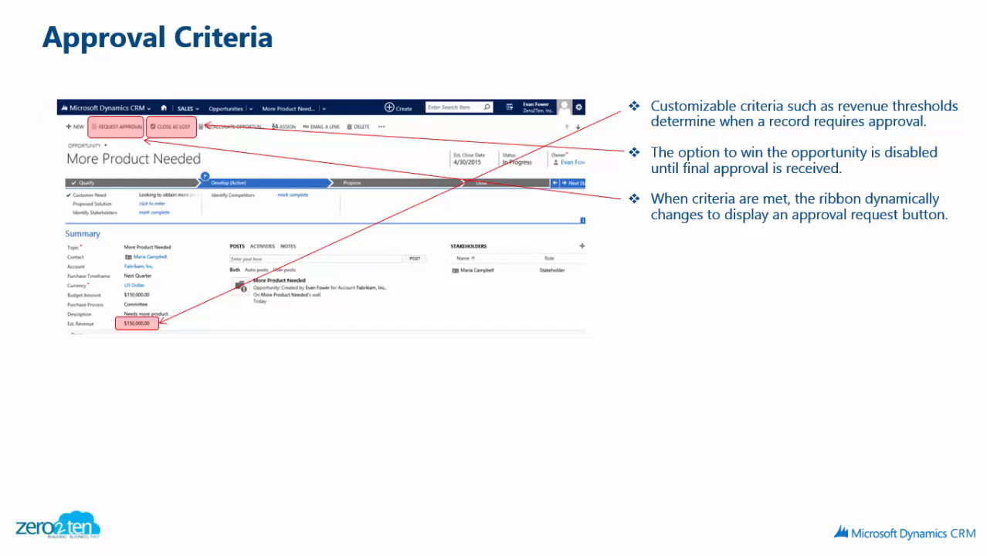
Request approval for the $150,000 'Interested in another product' opportunity
key(right)
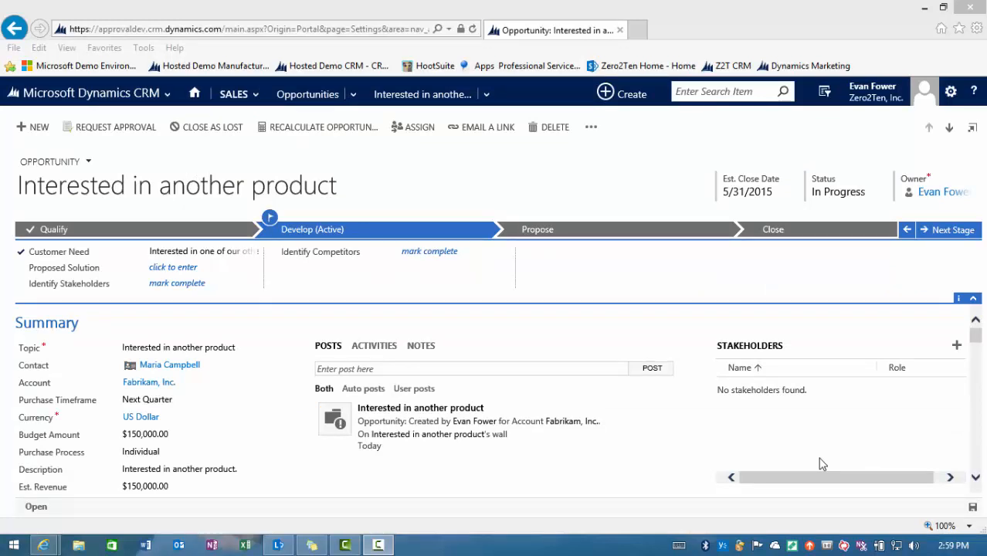
mouse_move(819, 462)
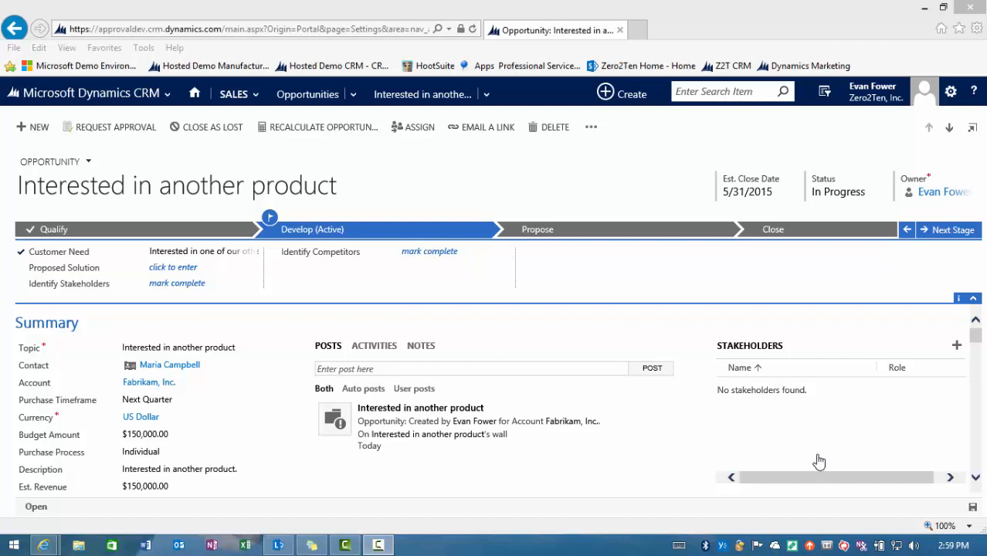
mouse_move(259, 170)
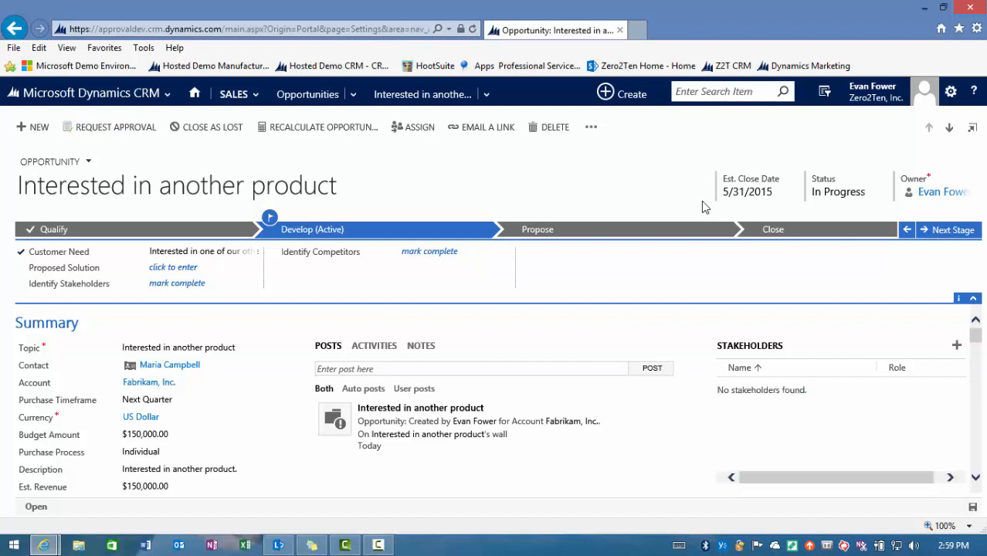
click(115, 127)
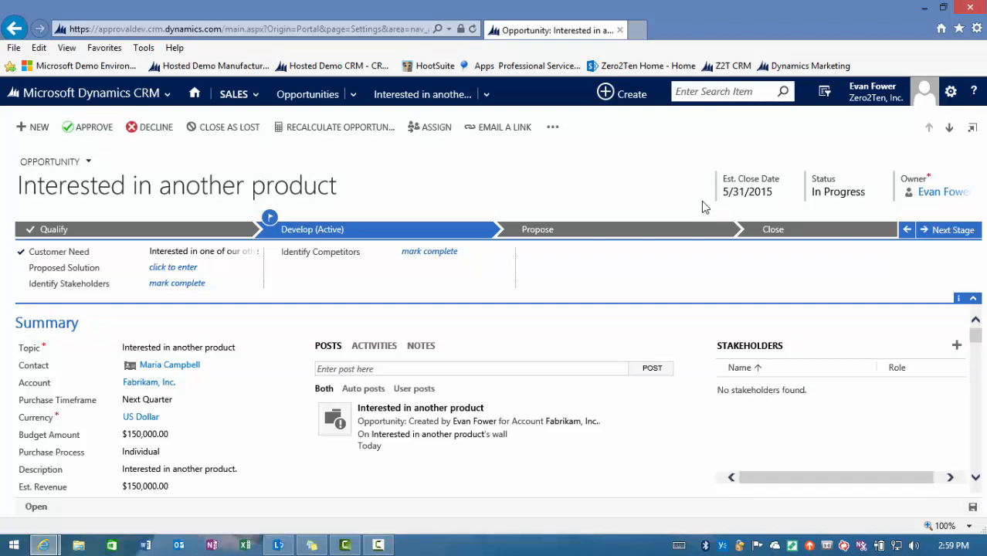
mouse_move(235, 168)
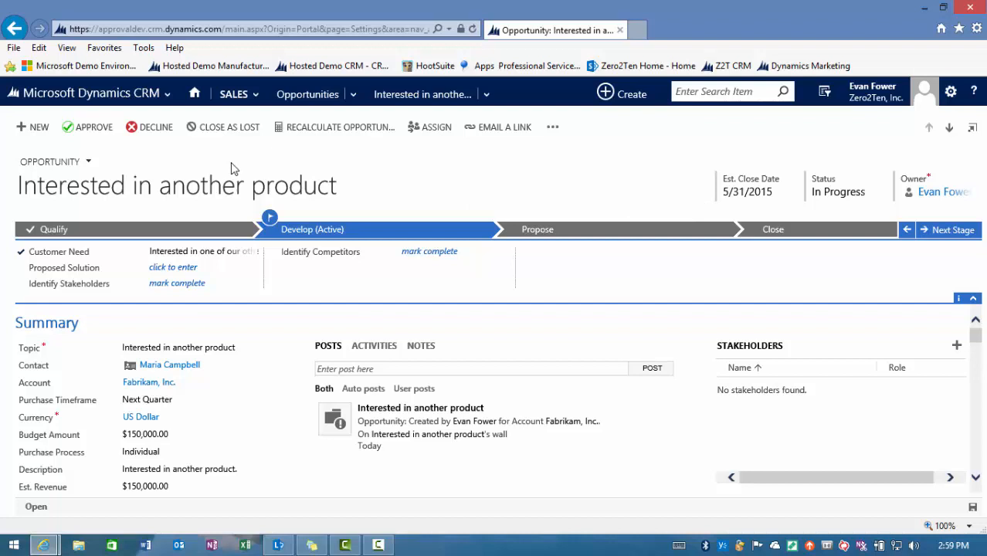
mouse_move(244, 172)
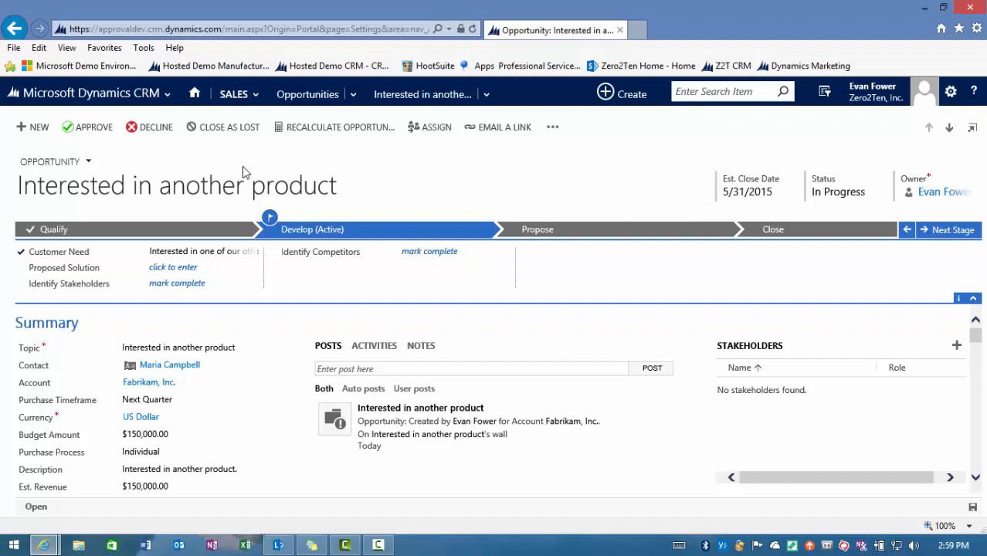
mouse_move(613, 199)
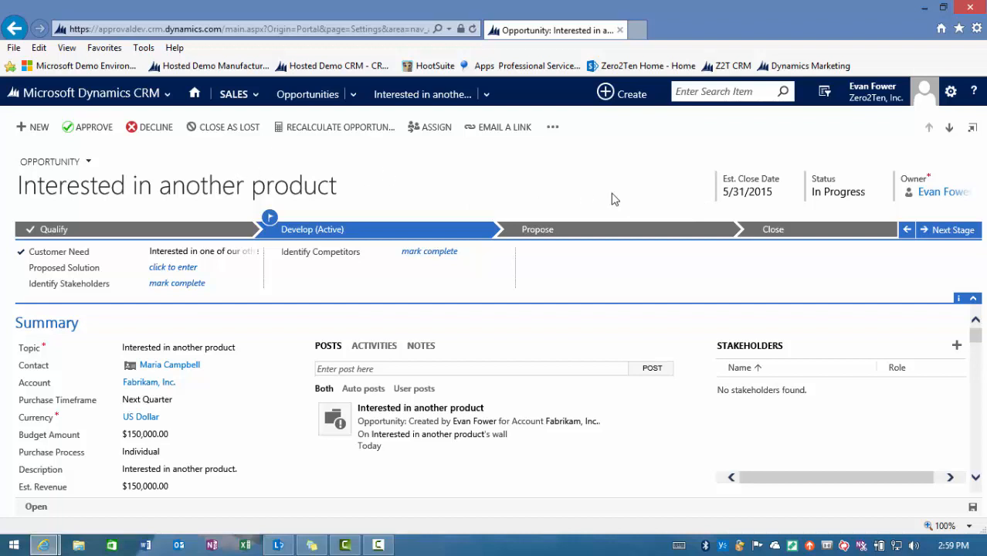
mouse_move(938, 332)
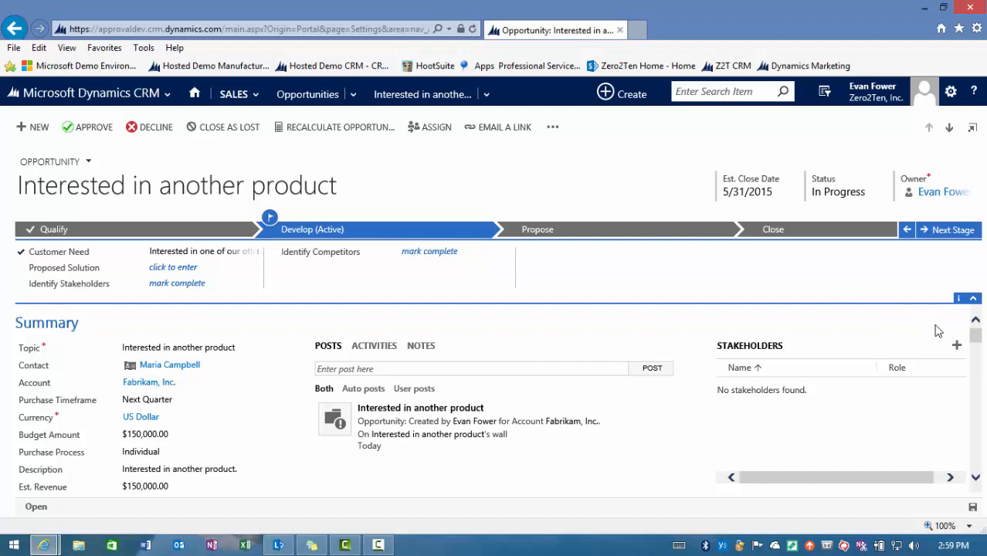
mouse_move(767, 321)
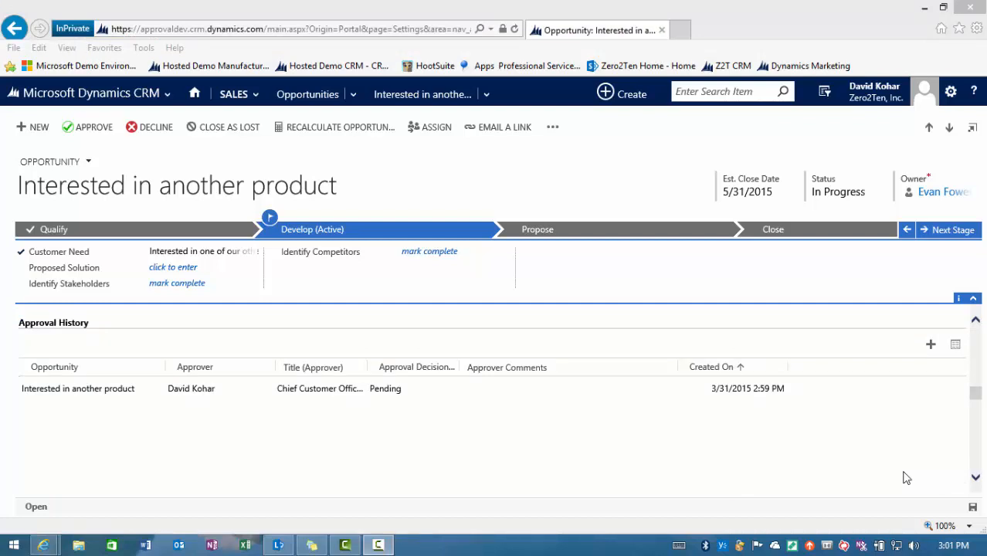
mouse_move(113, 431)
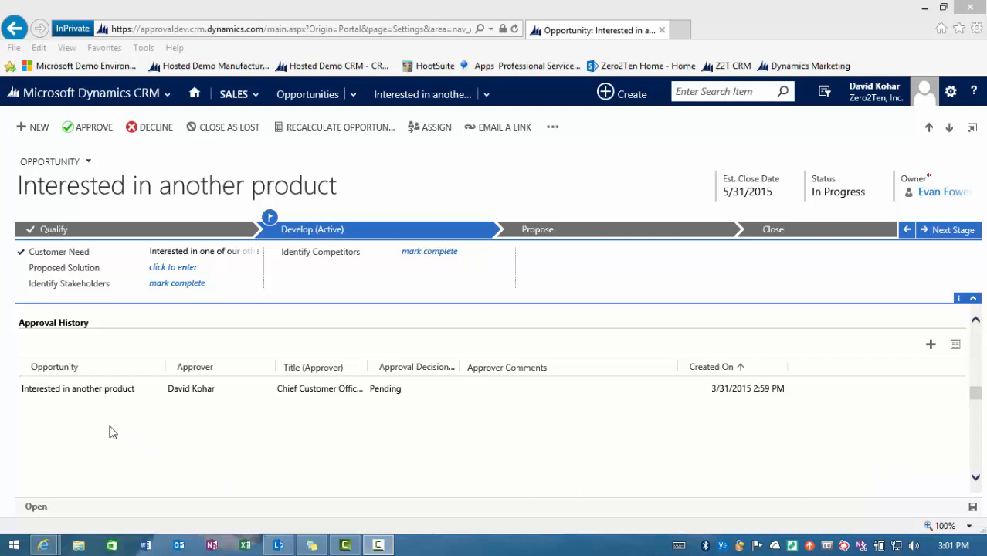
mouse_move(181, 406)
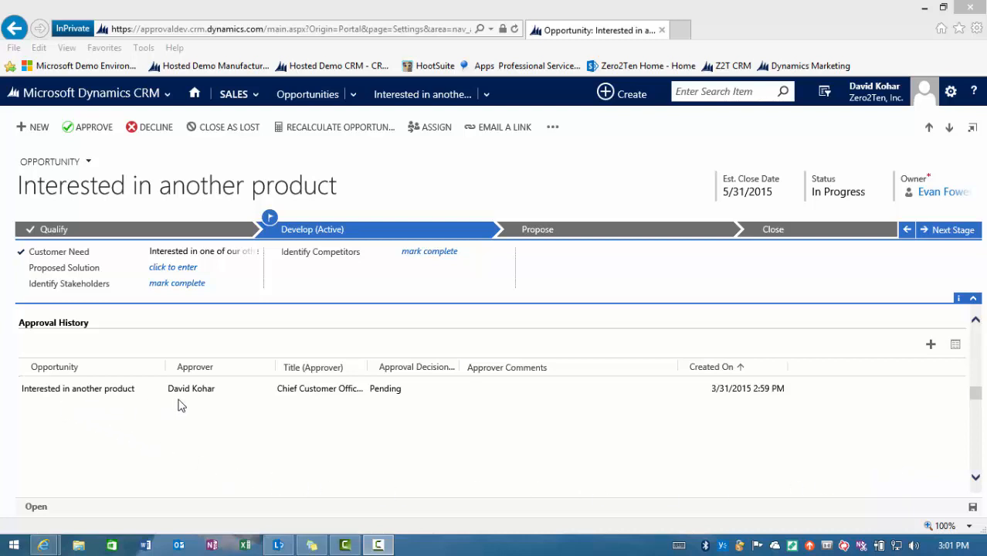
mouse_move(328, 407)
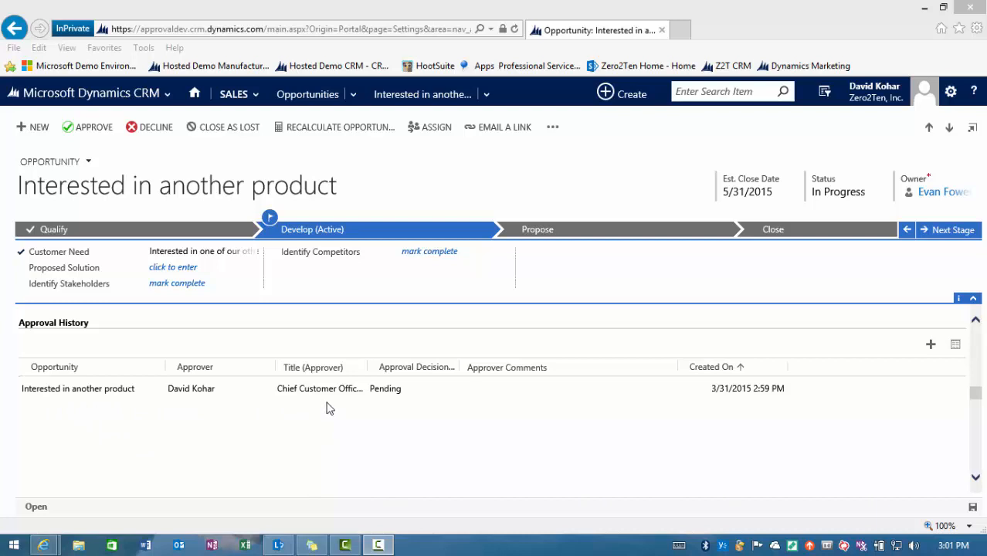
mouse_move(412, 407)
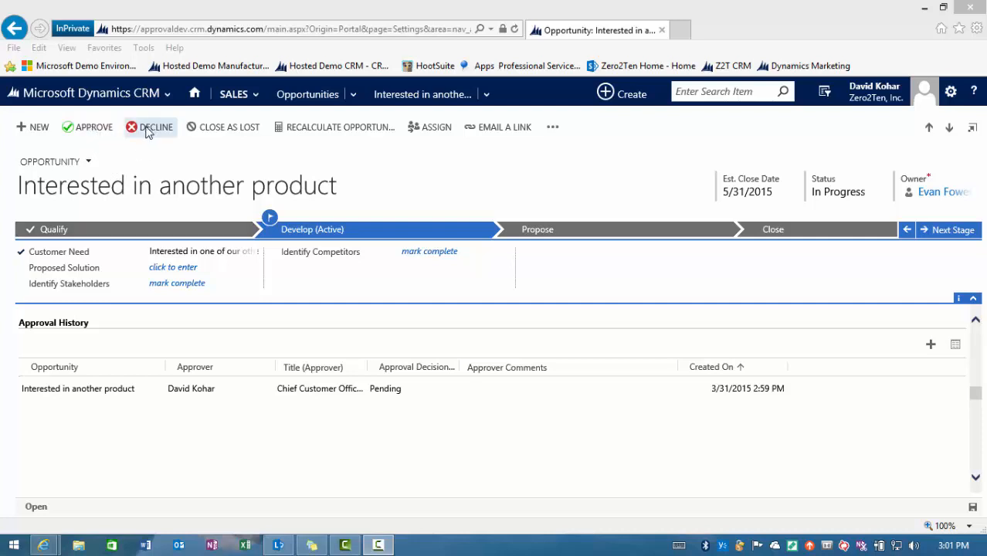
Approve the pending opportunity and dismiss the 'Opportunity is Approved' message
click(94, 126)
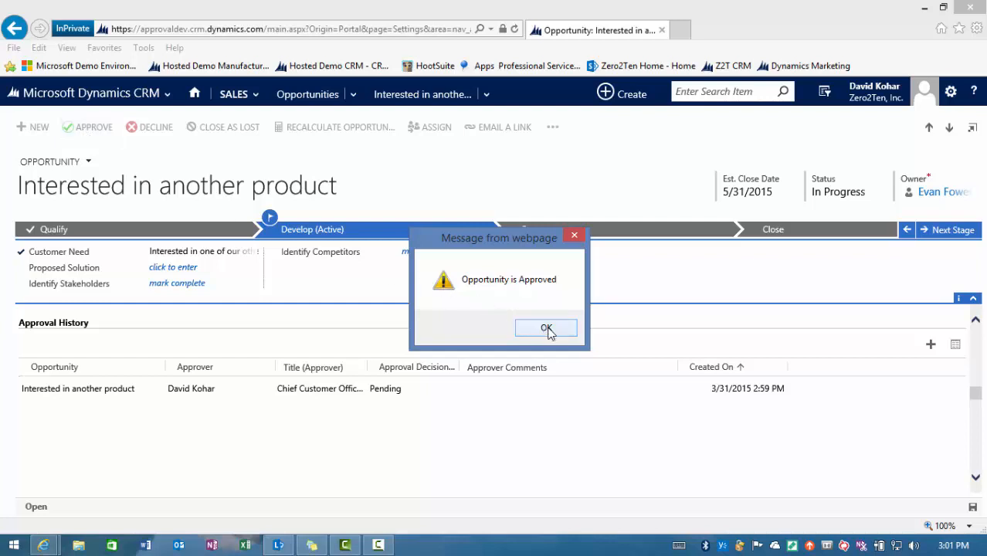
click(546, 327)
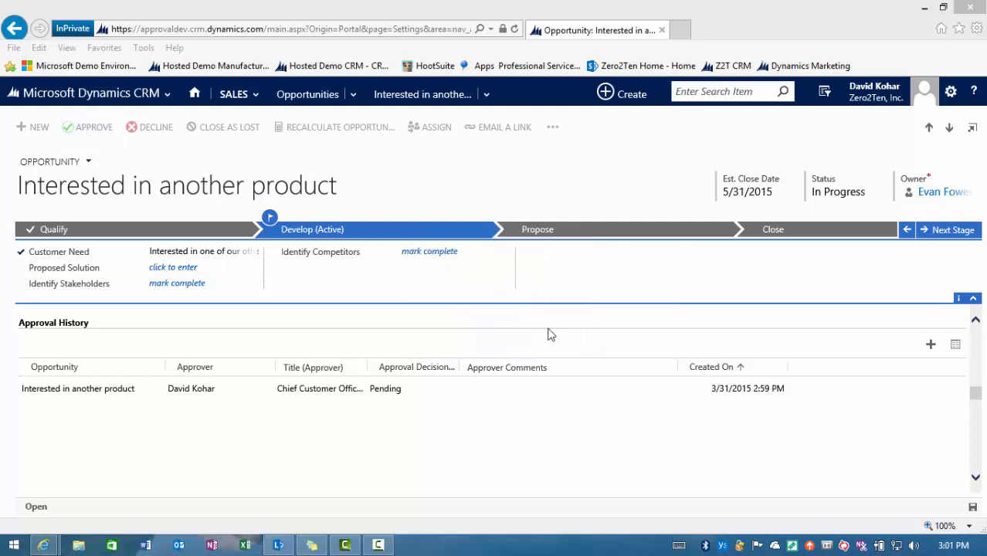